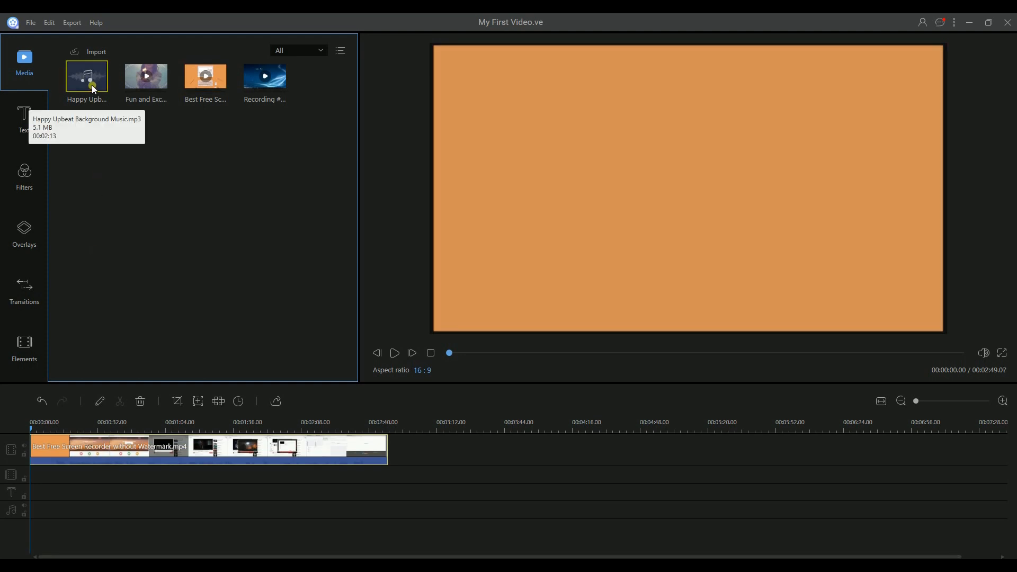
Step: Place Happy Upbeat Background Music.mp3 onto the music track beneath the screen recorder video clip
drag(86, 77, 31, 509)
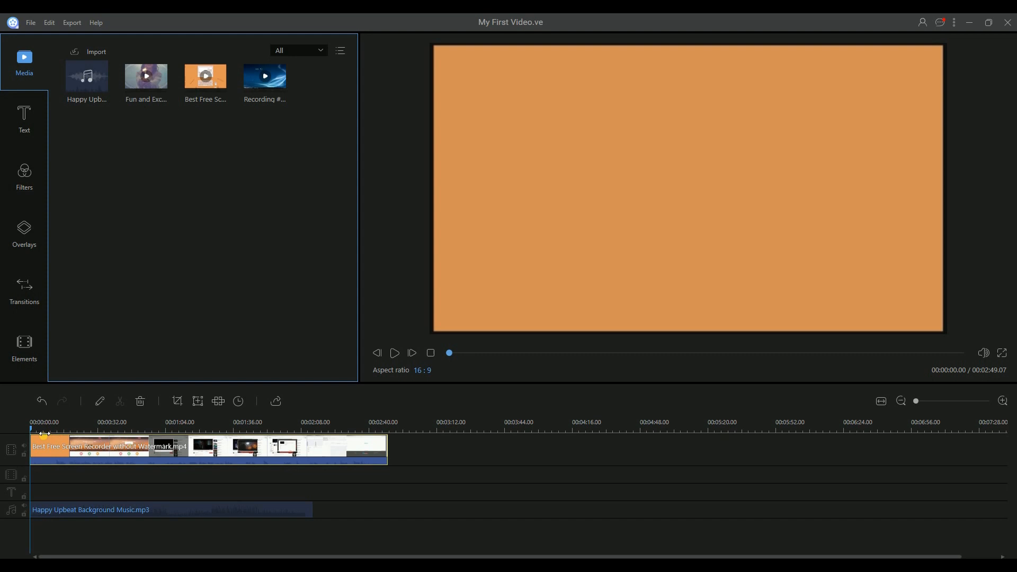
Step: Split the screen recorder video clip and the Happy Upbeat music clip at about 00:01:48
drag(43, 433, 247, 433)
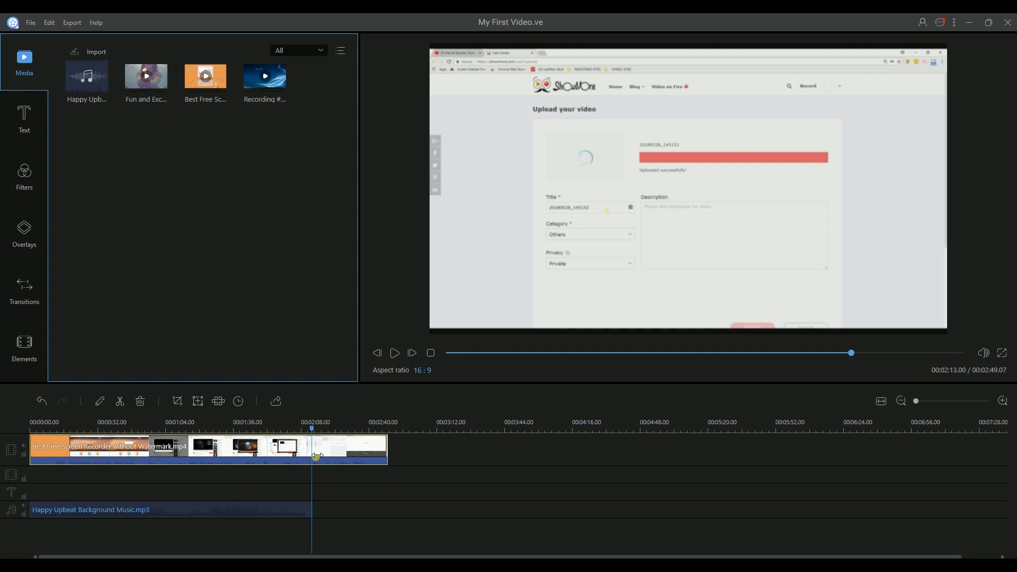
right_click(315, 447)
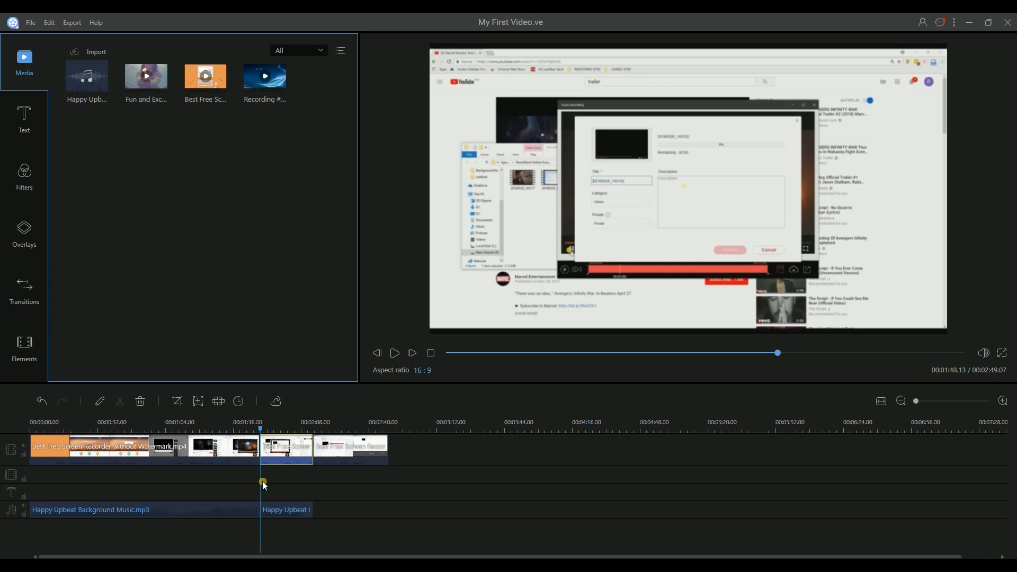
Step: Delete the trailing video and music pieces after 1:48 so both tracks end there
right_click(282, 461)
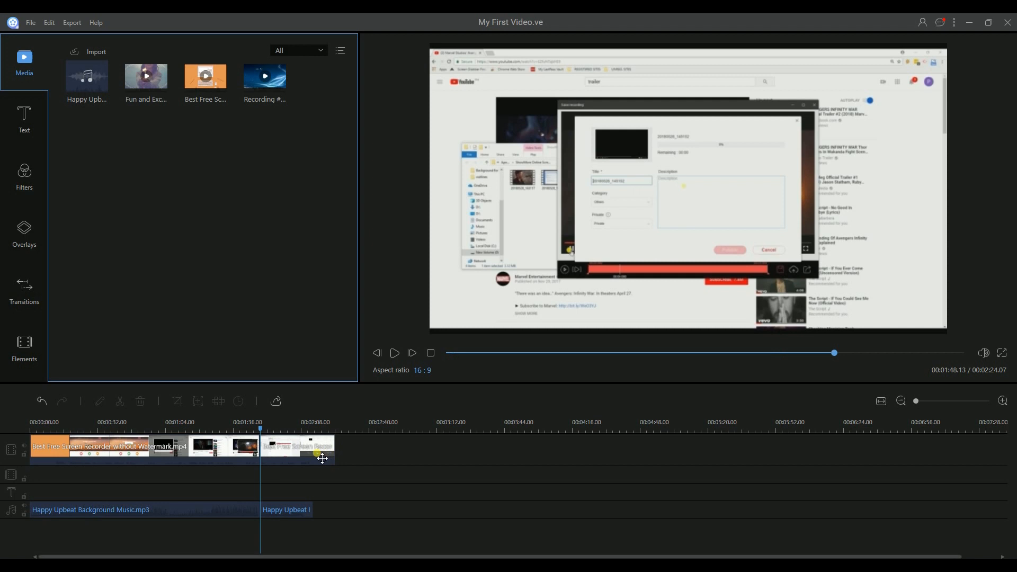
right_click(297, 447)
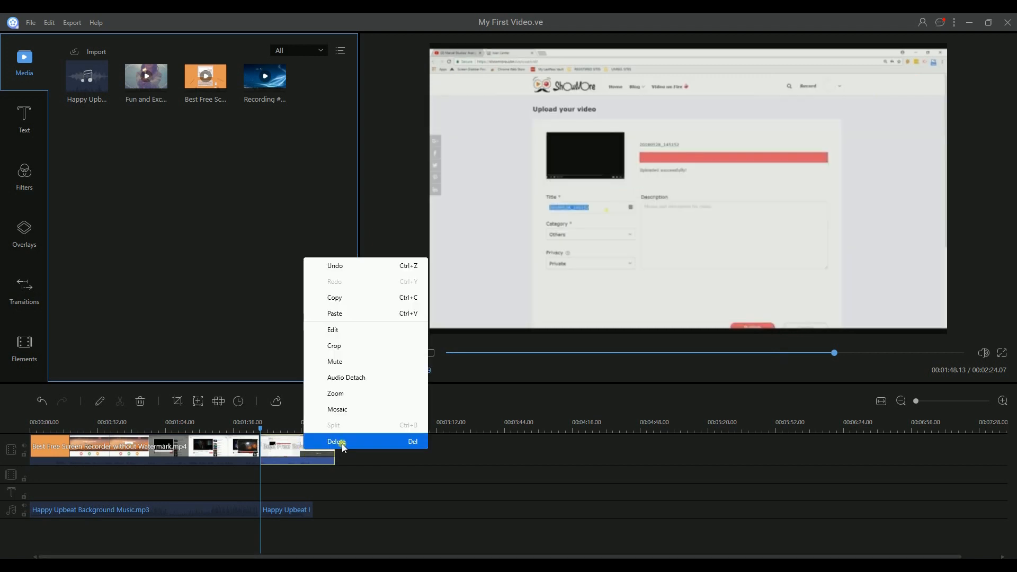
click(337, 442)
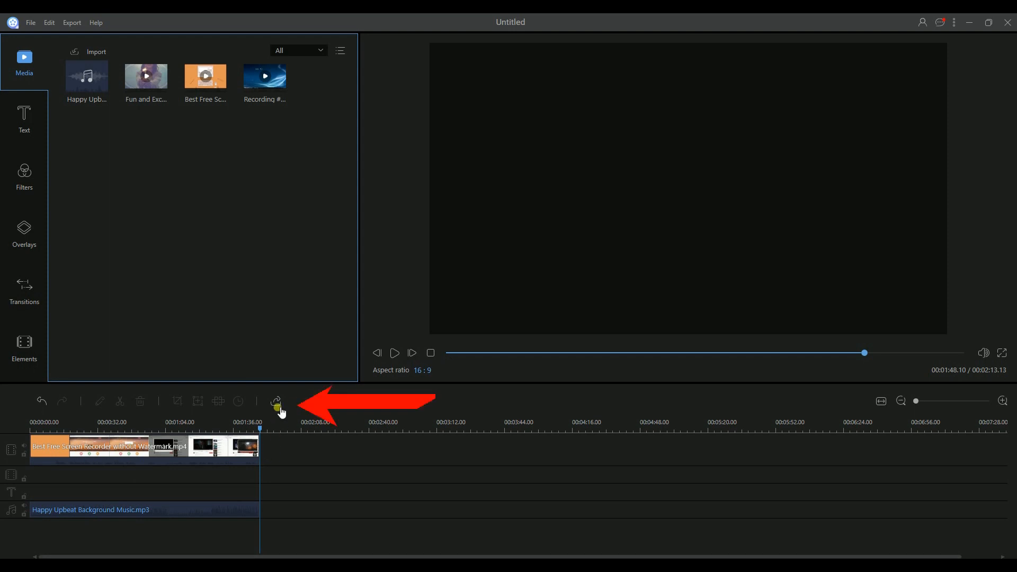
mouse_move(276, 403)
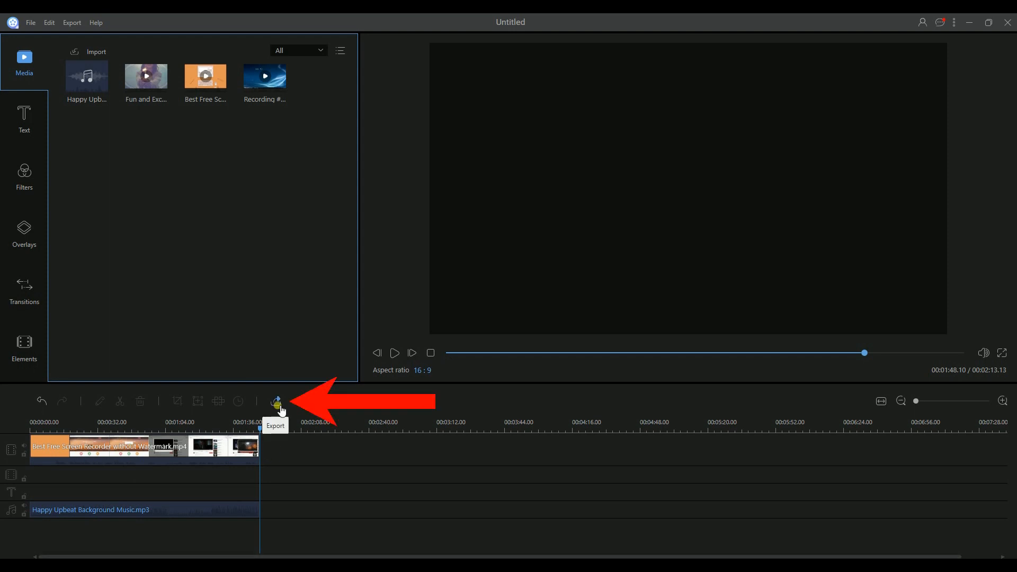
Step: Export the trimmed project as an MP4 named MyVideo_1
click(277, 400)
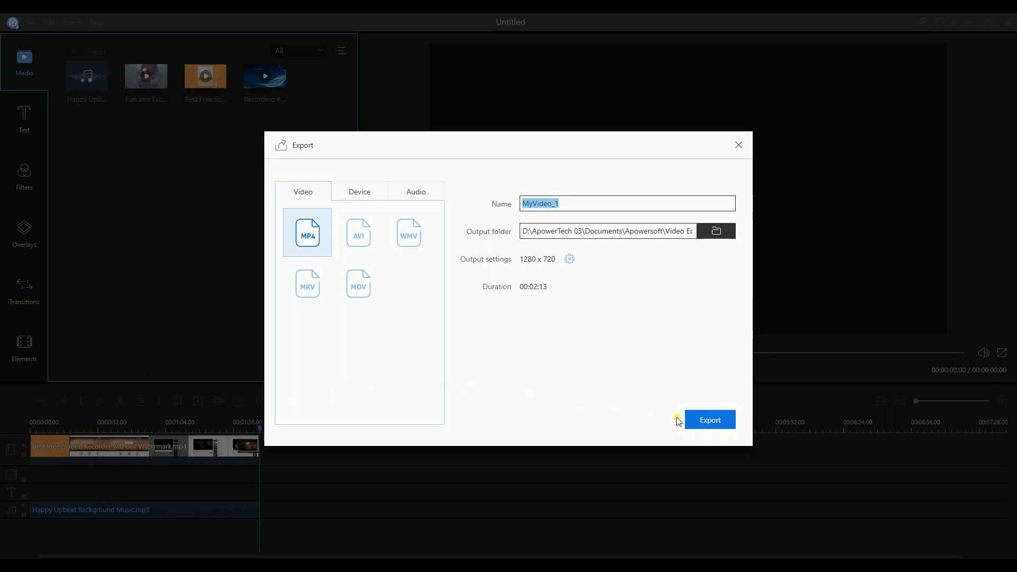
click(708, 419)
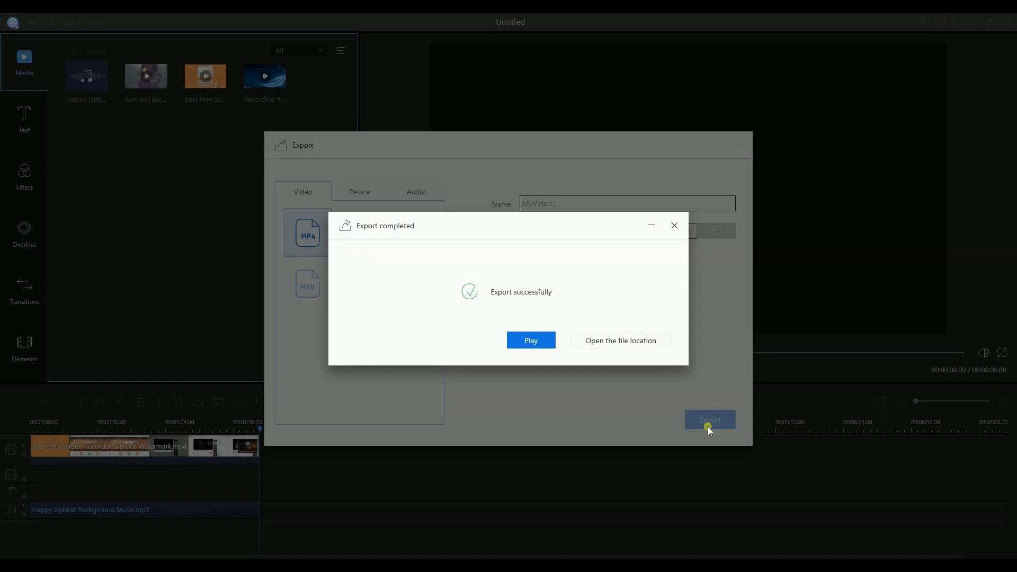
mouse_move(566, 369)
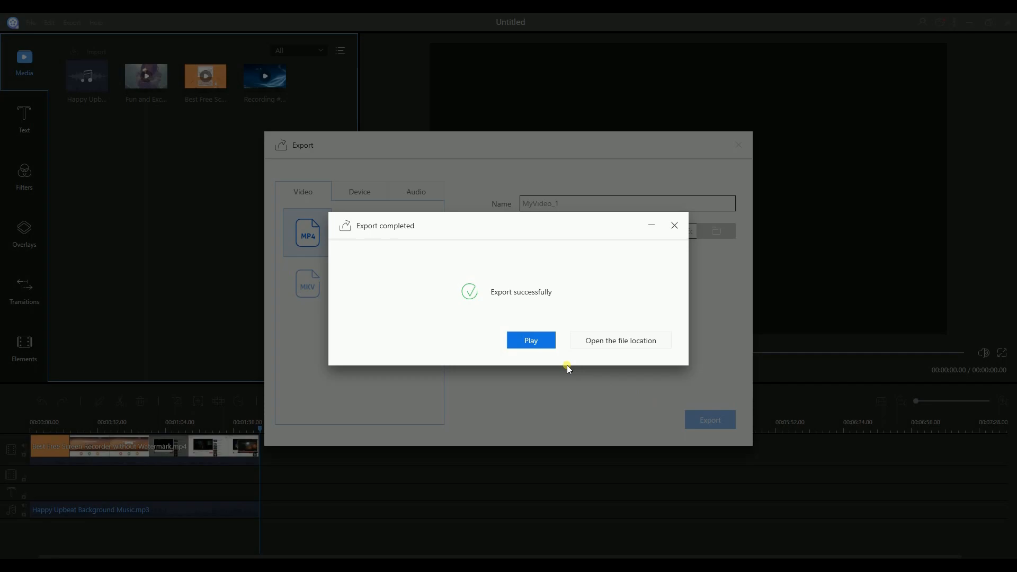